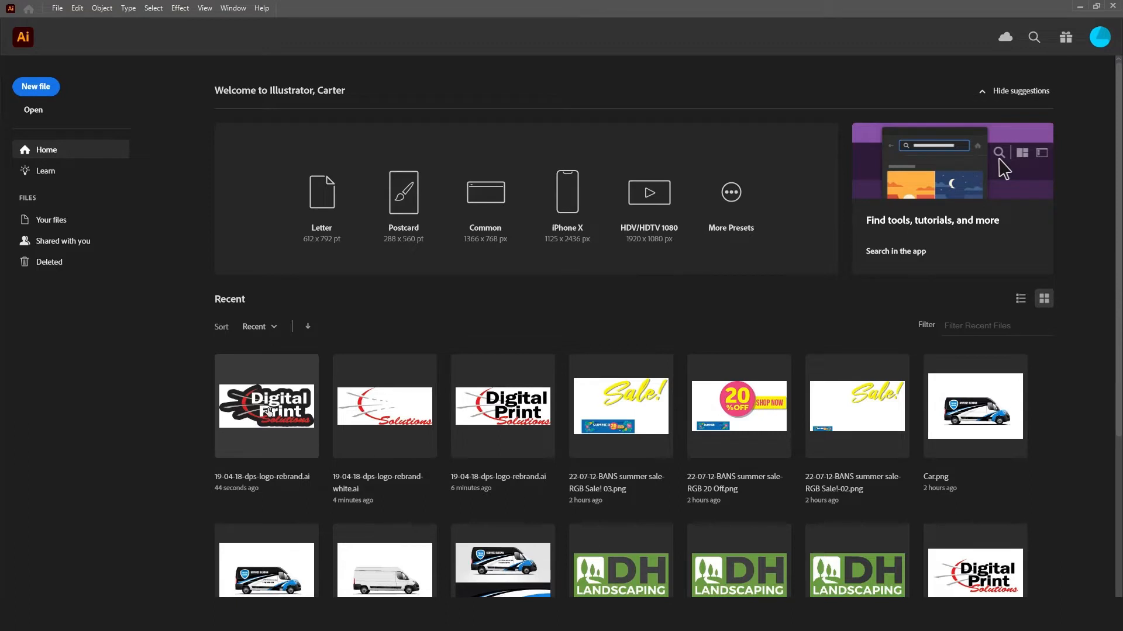
Open the recent Digital Print Solutions logo file and keep its document colour mode as CMYK
double_click(265, 405)
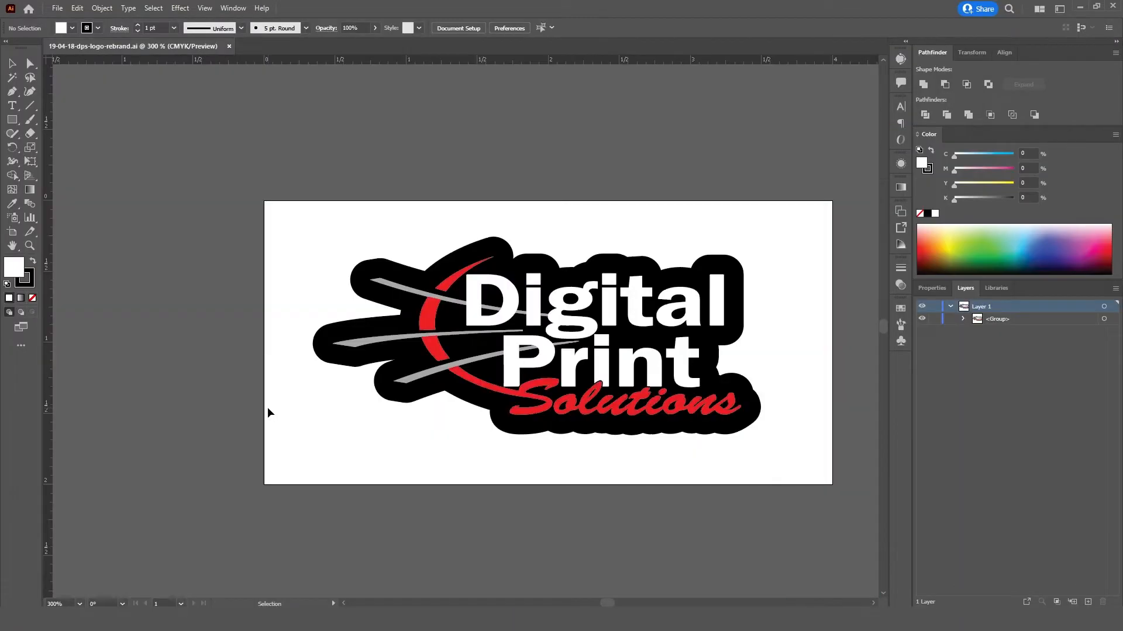
mouse_move(784, 344)
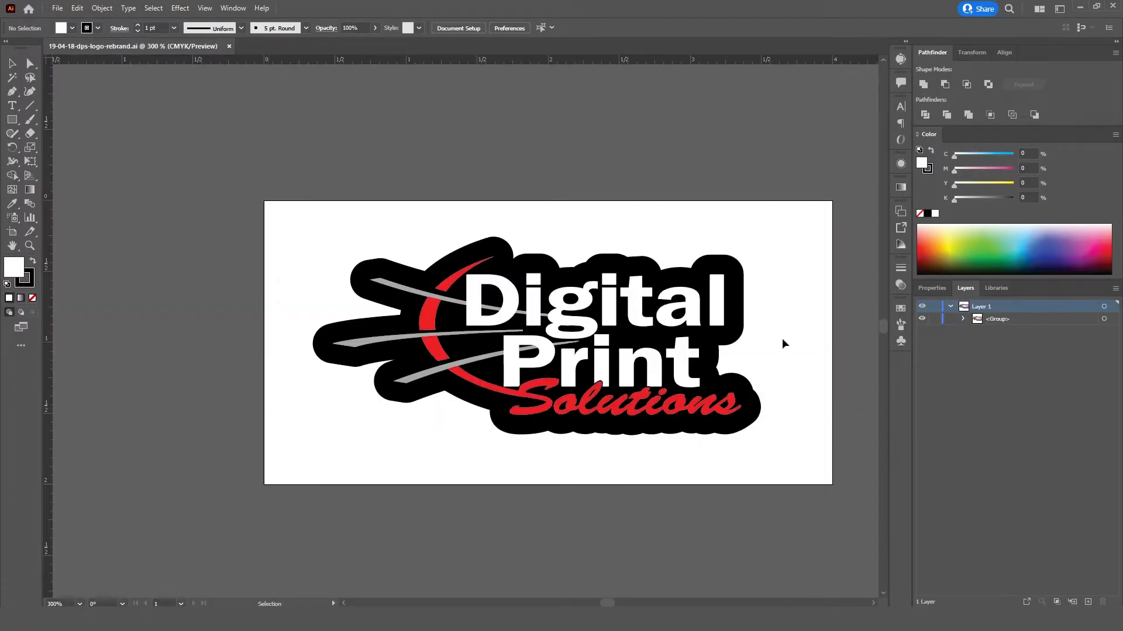
mouse_move(486, 219)
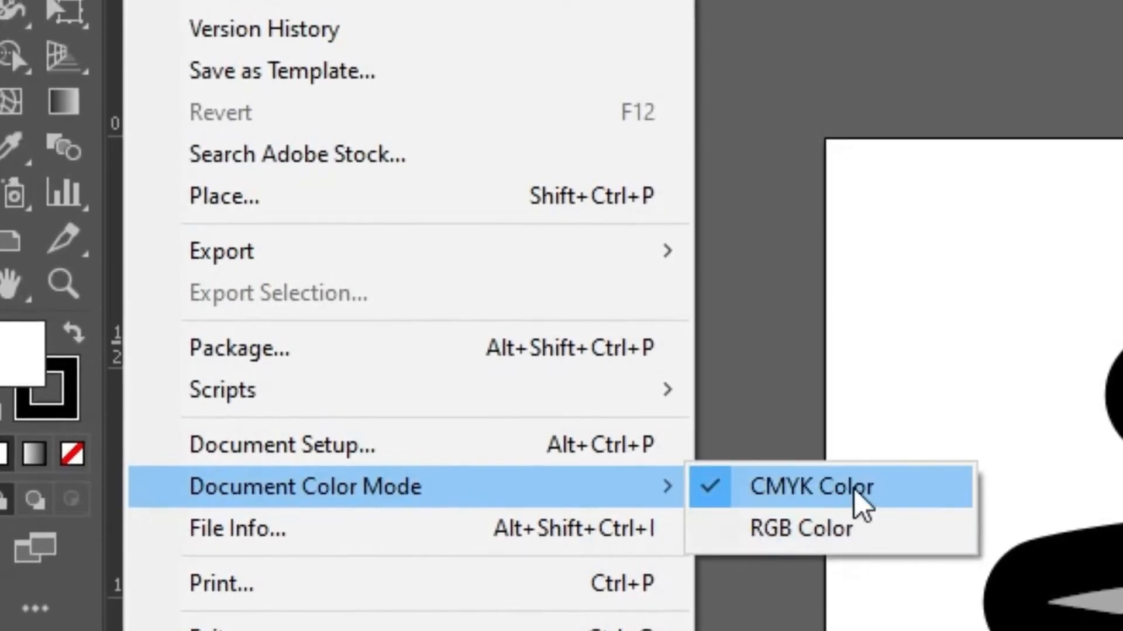
click(802, 486)
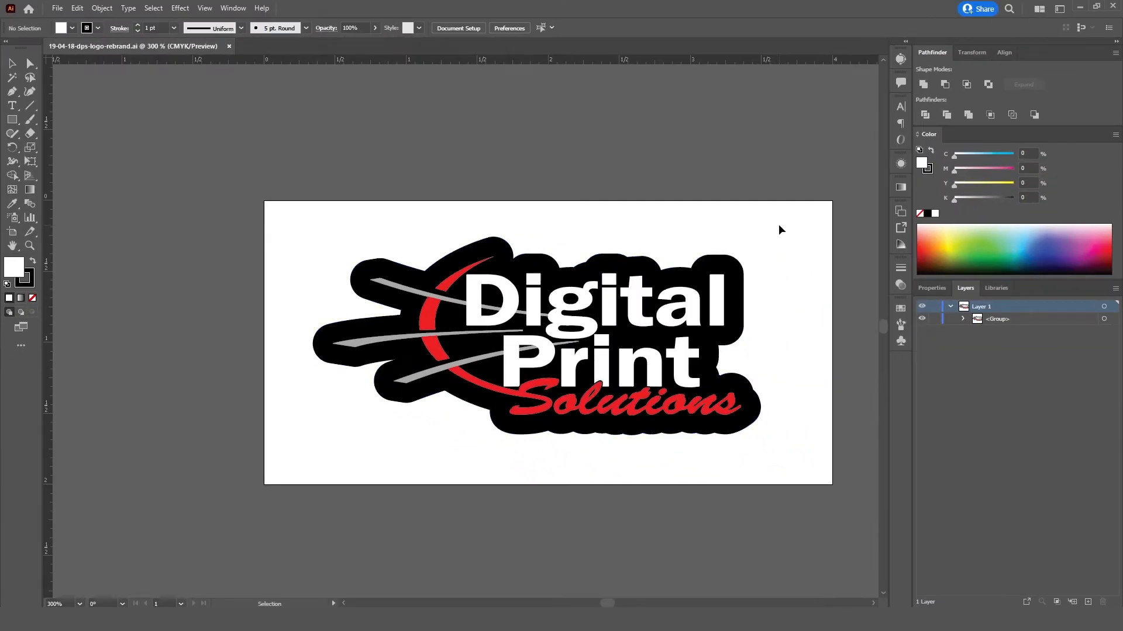
mouse_move(805, 237)
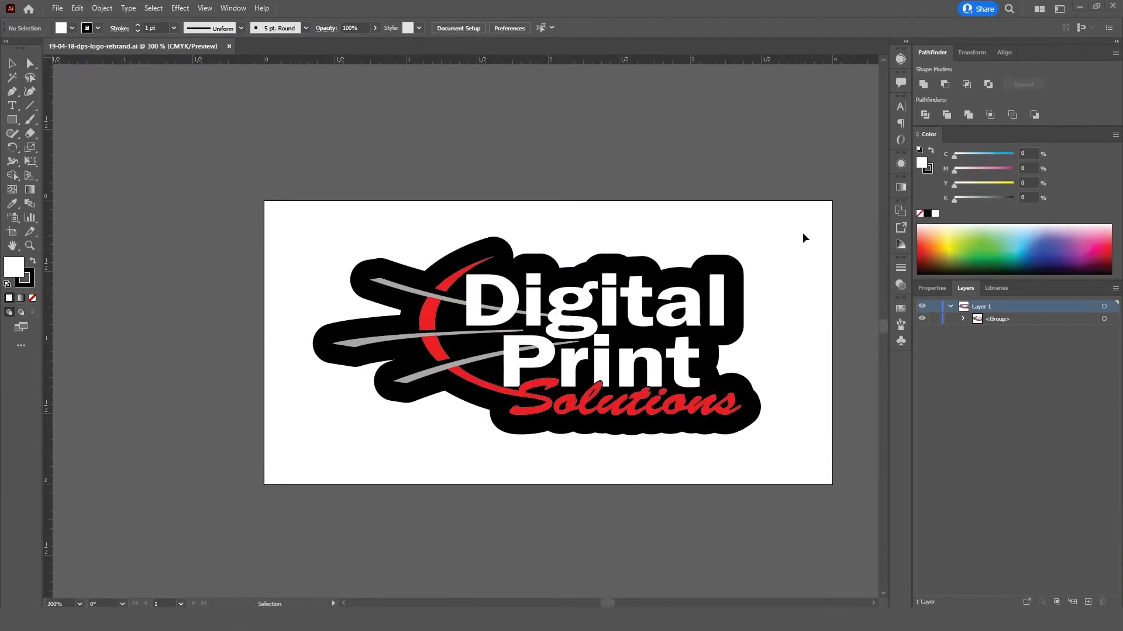
mouse_move(690, 360)
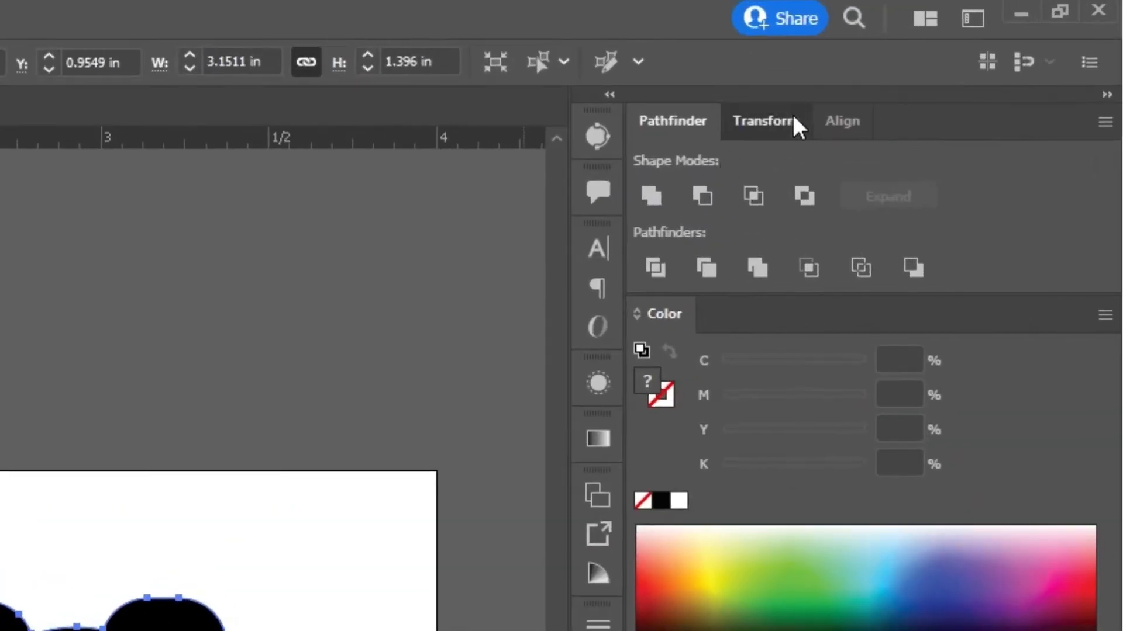
Resize the selected logo proportionally to 3 in wide via the Transform panel
click(764, 120)
text(5)
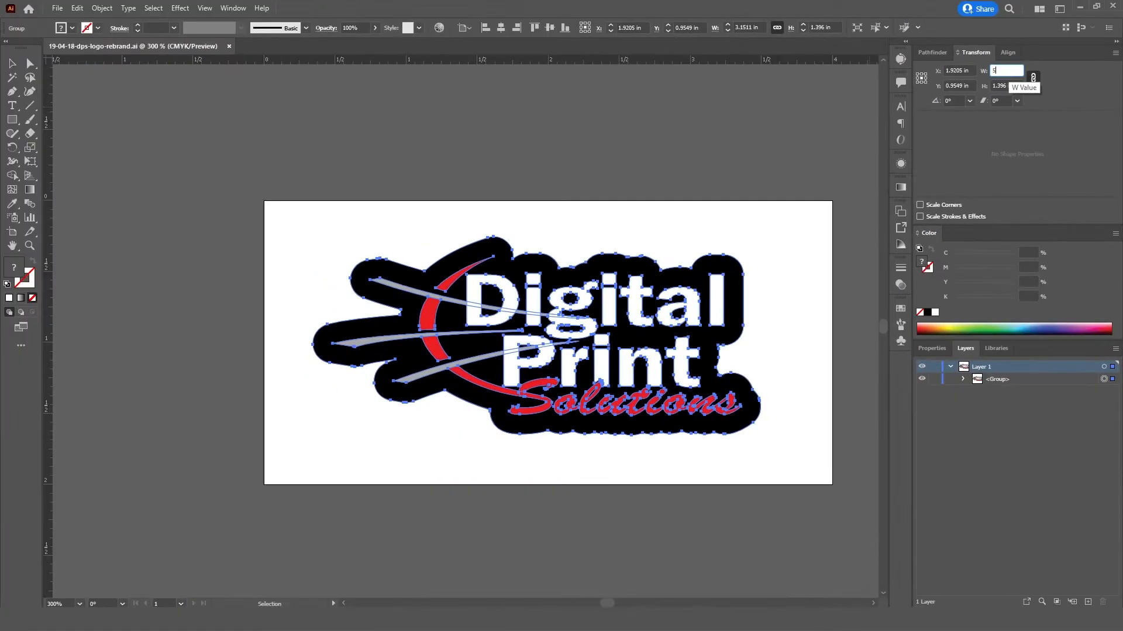
key(Return)
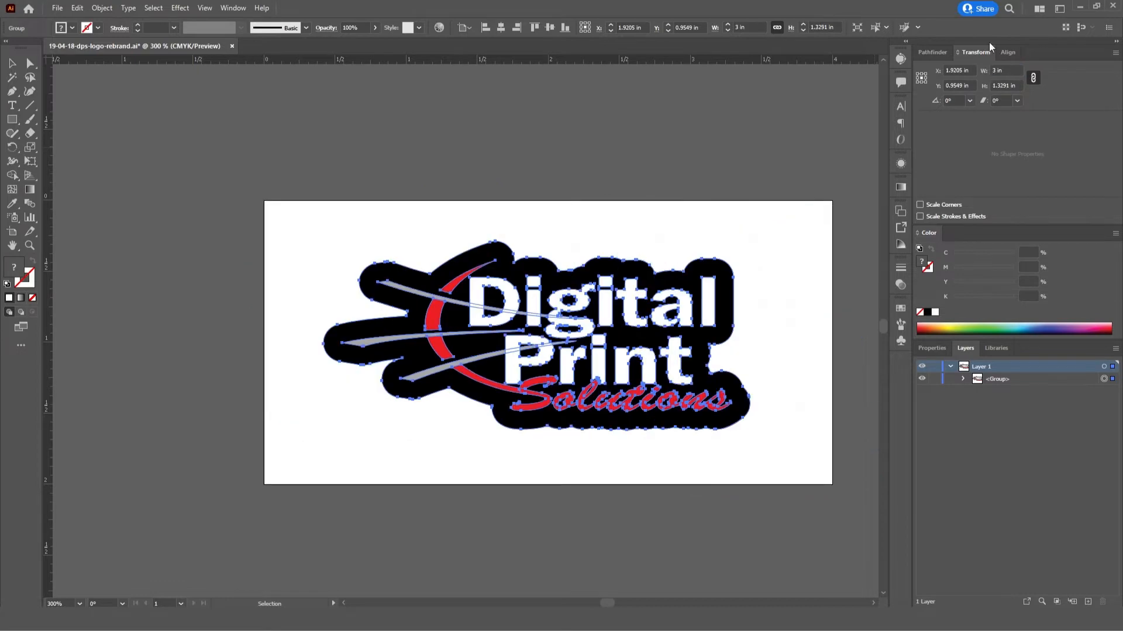
click(796, 268)
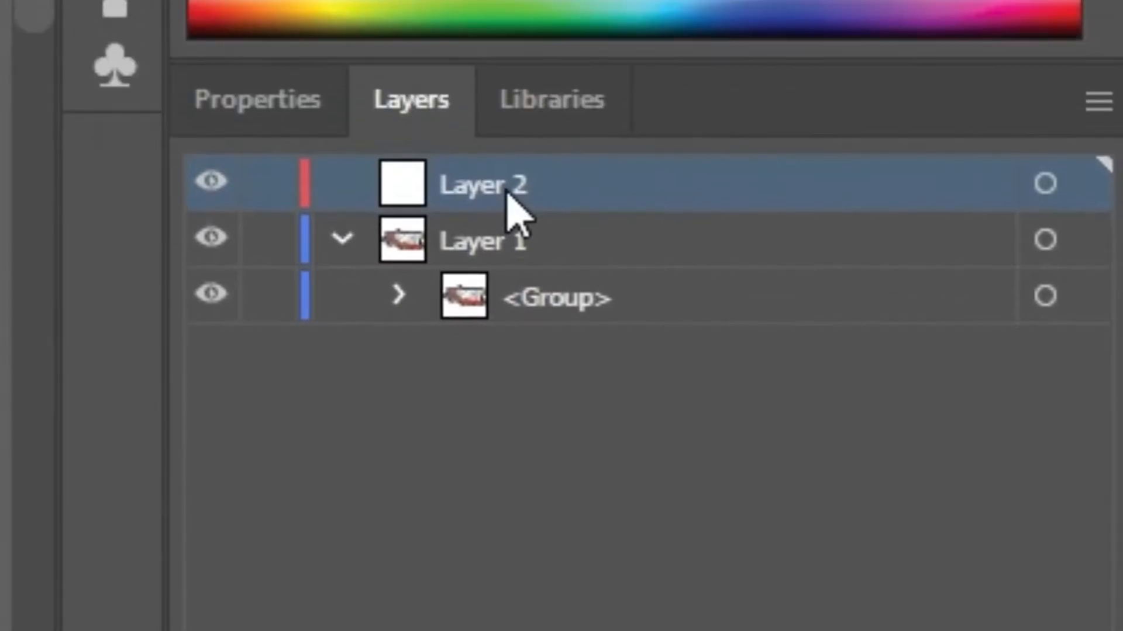
Rename the new layer Cut, paste a copy of the logo onto it, and lock Layer 1
double_click(483, 184)
text(Cut)
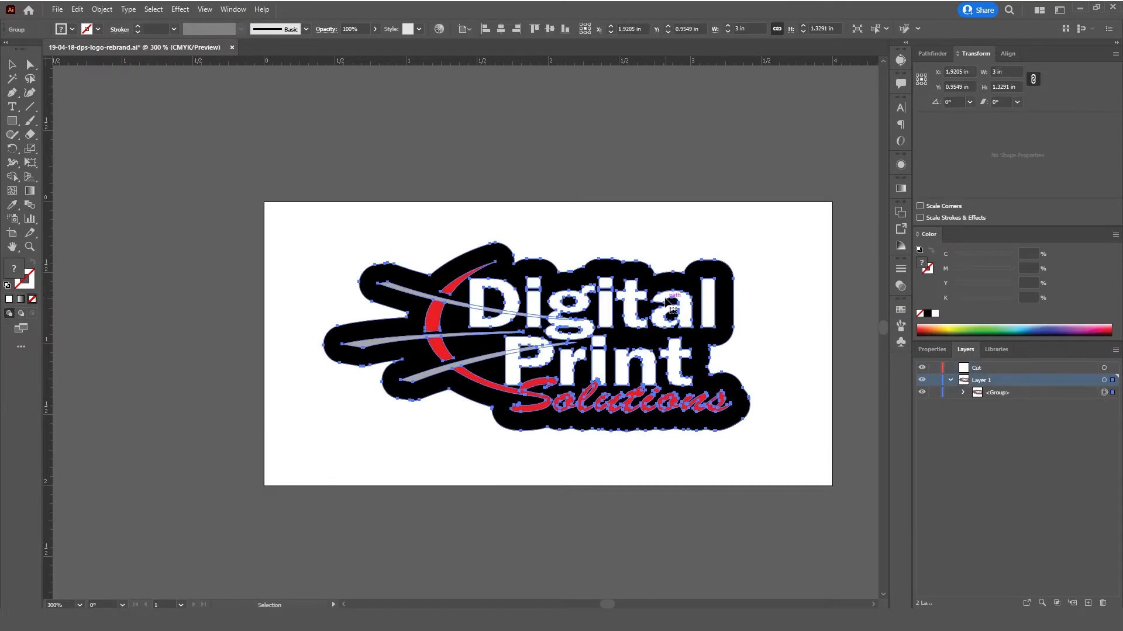
key(ctrl+c)
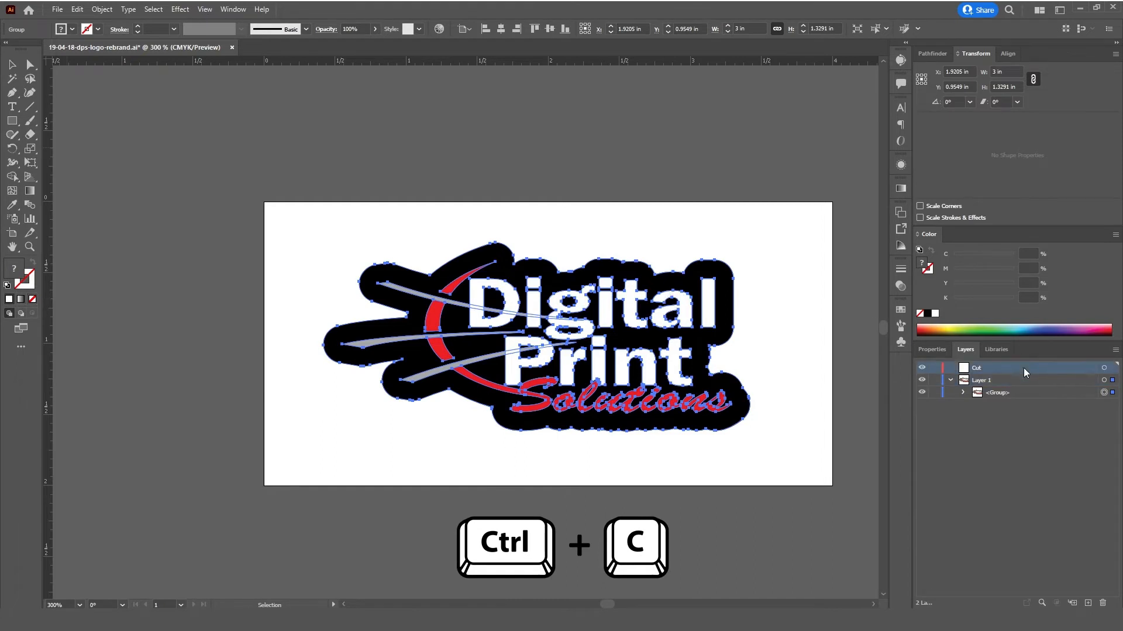
click(77, 8)
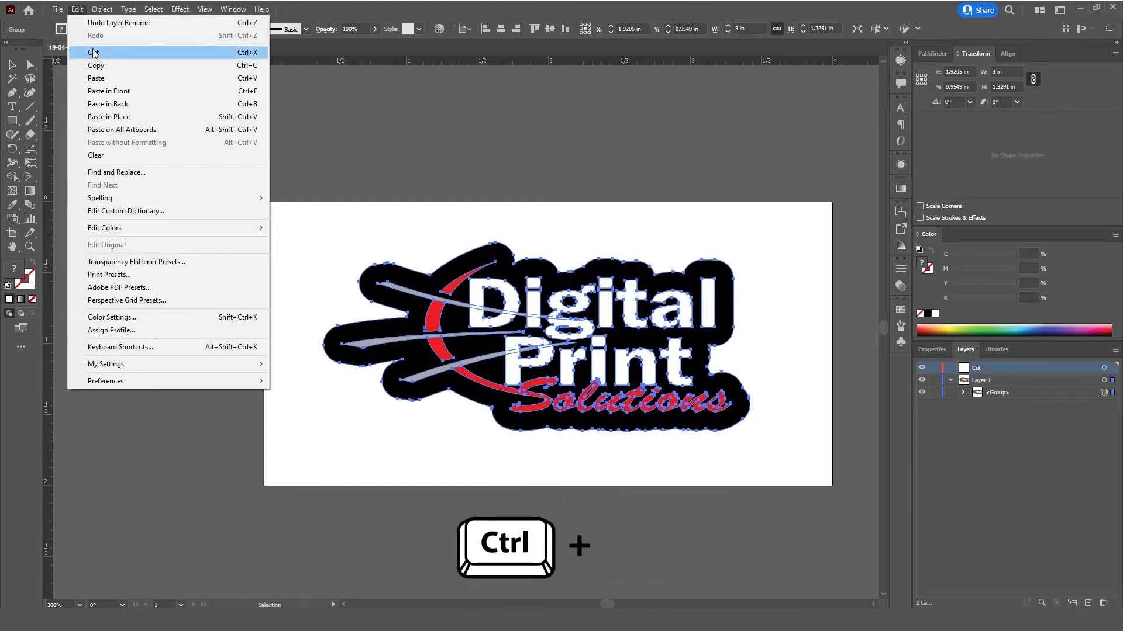
mouse_move(100, 117)
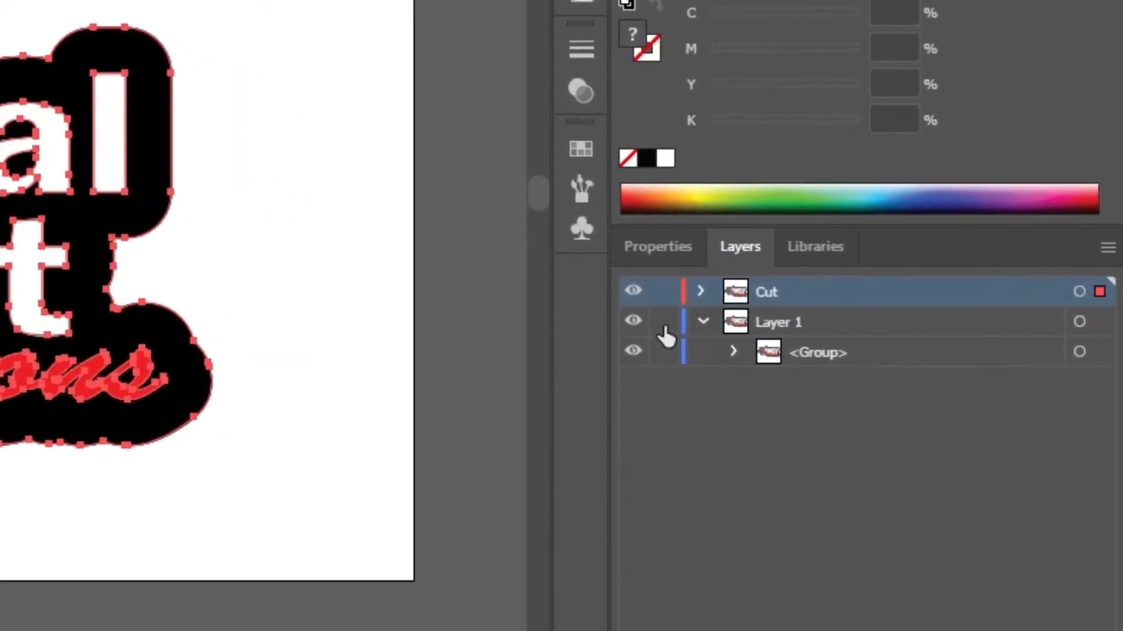
click(662, 321)
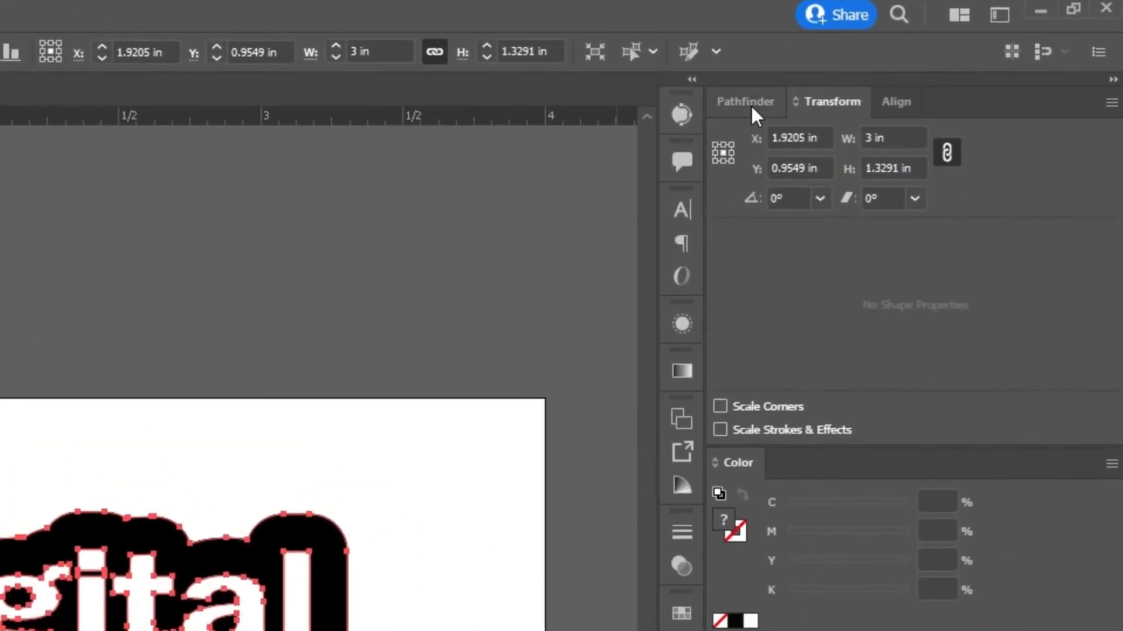
Unite the Cut copy into one silhouette path with no fill and a 100% magenta stroke
click(745, 102)
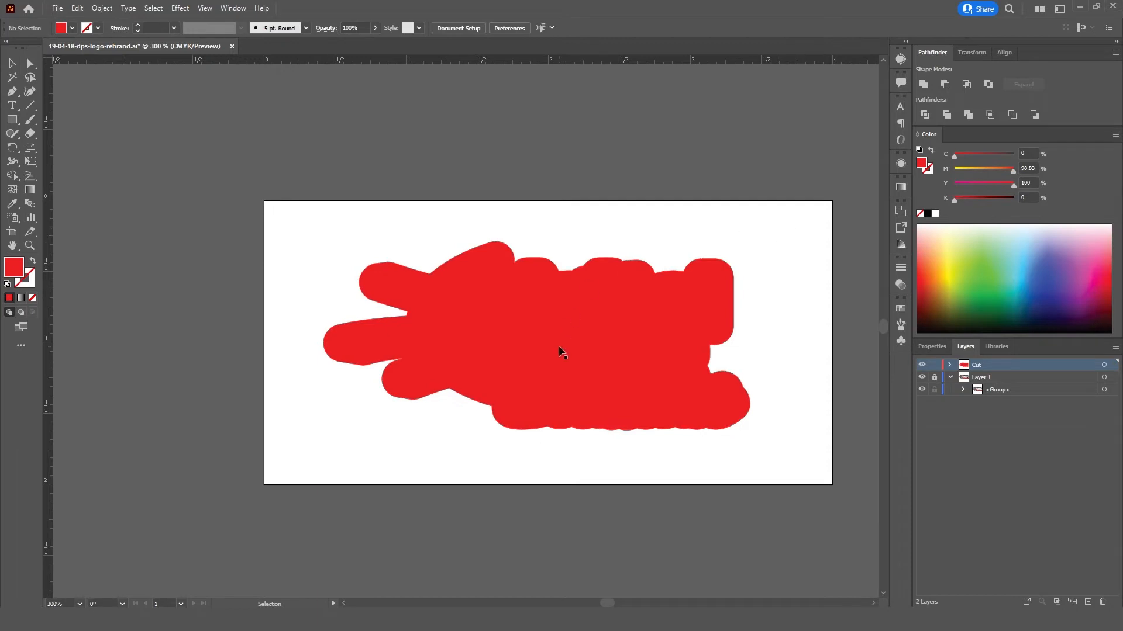
click(559, 350)
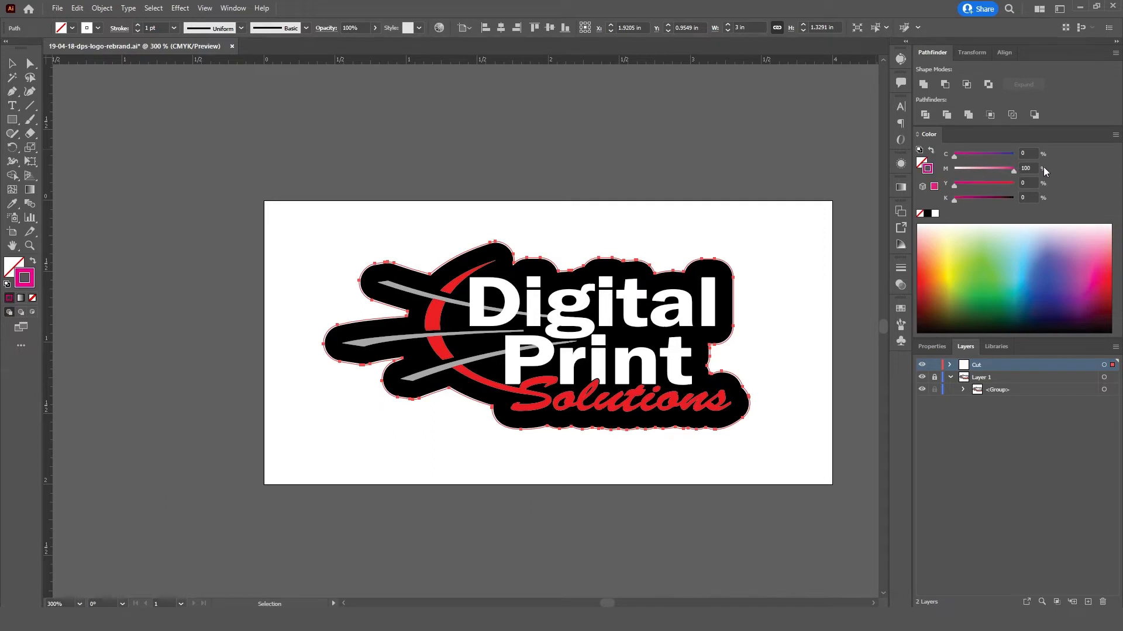
click(174, 27)
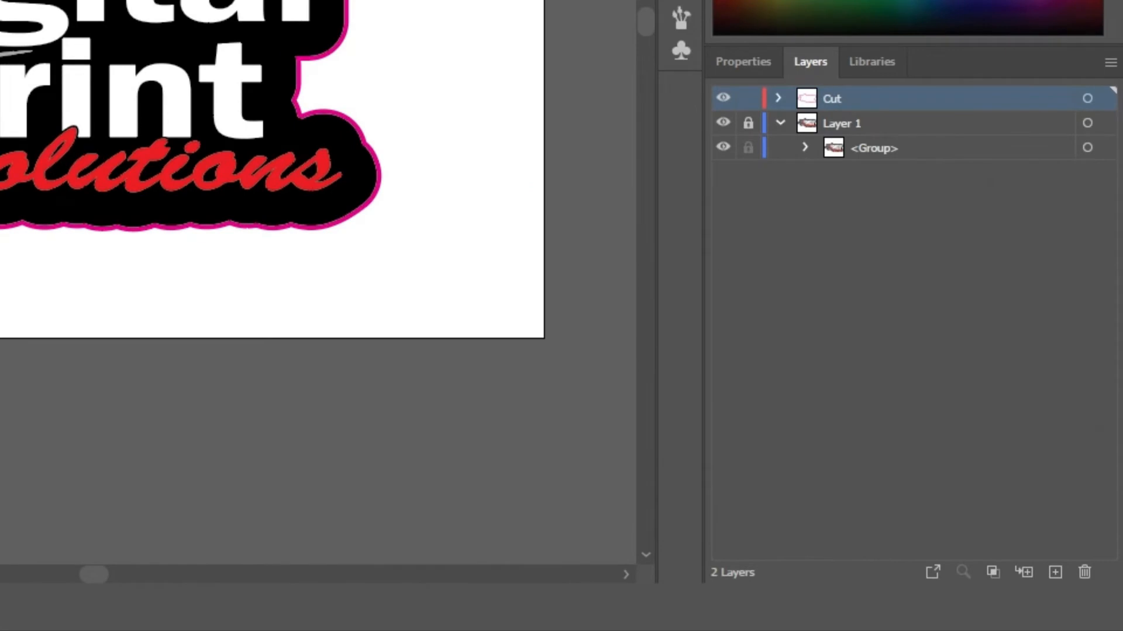
Create a new layer beneath the artwork and rename it Bleed
click(1053, 571)
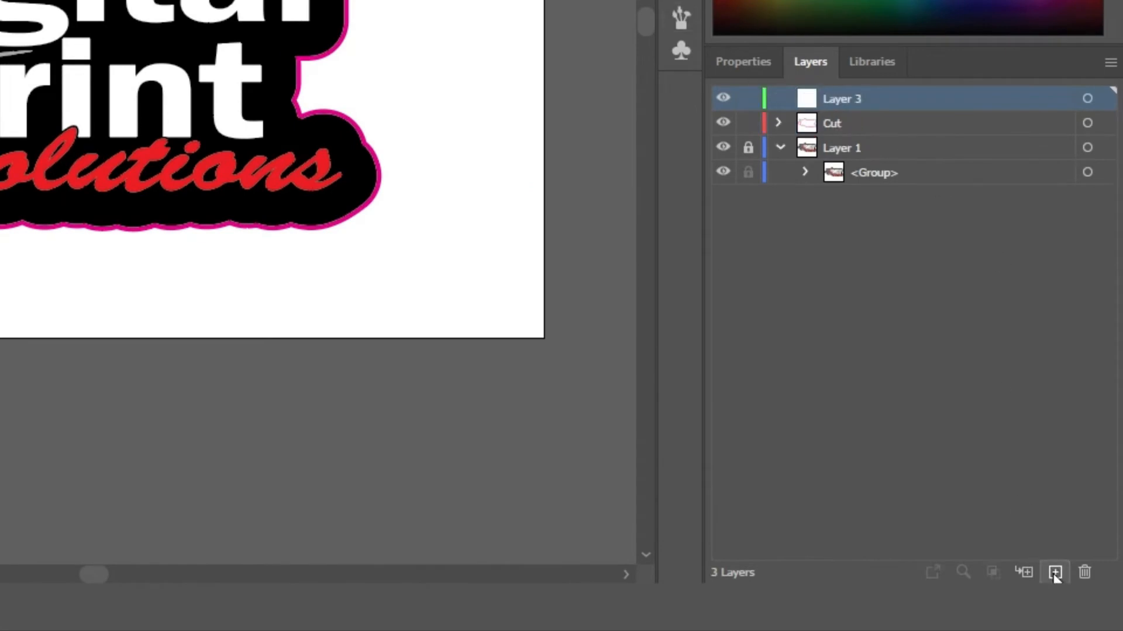
double_click(841, 99)
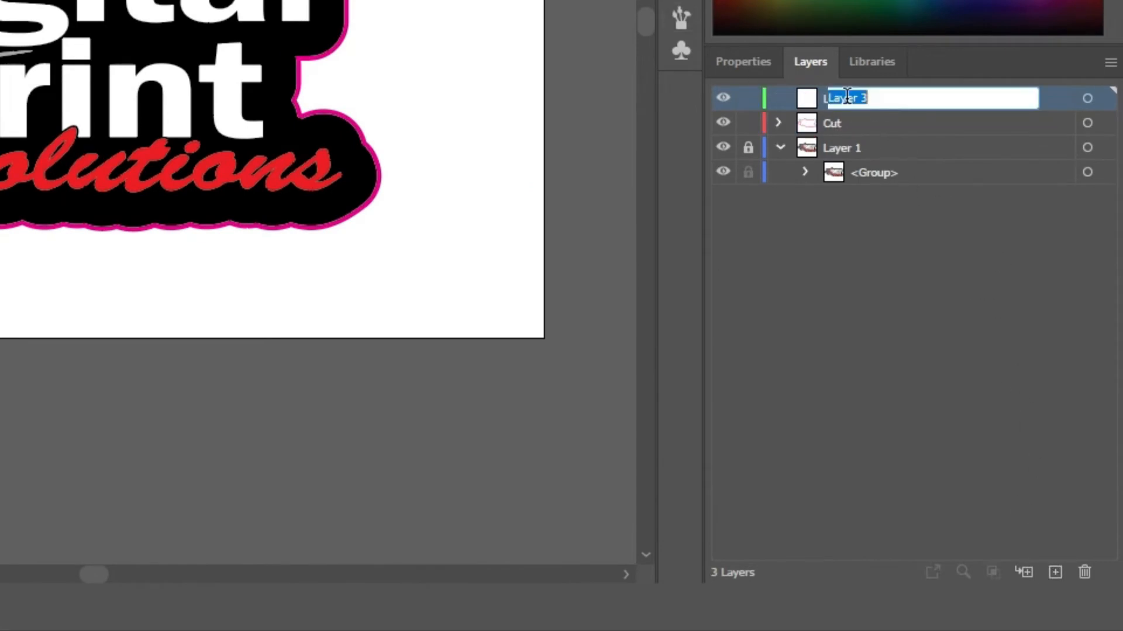
text(Bleed)
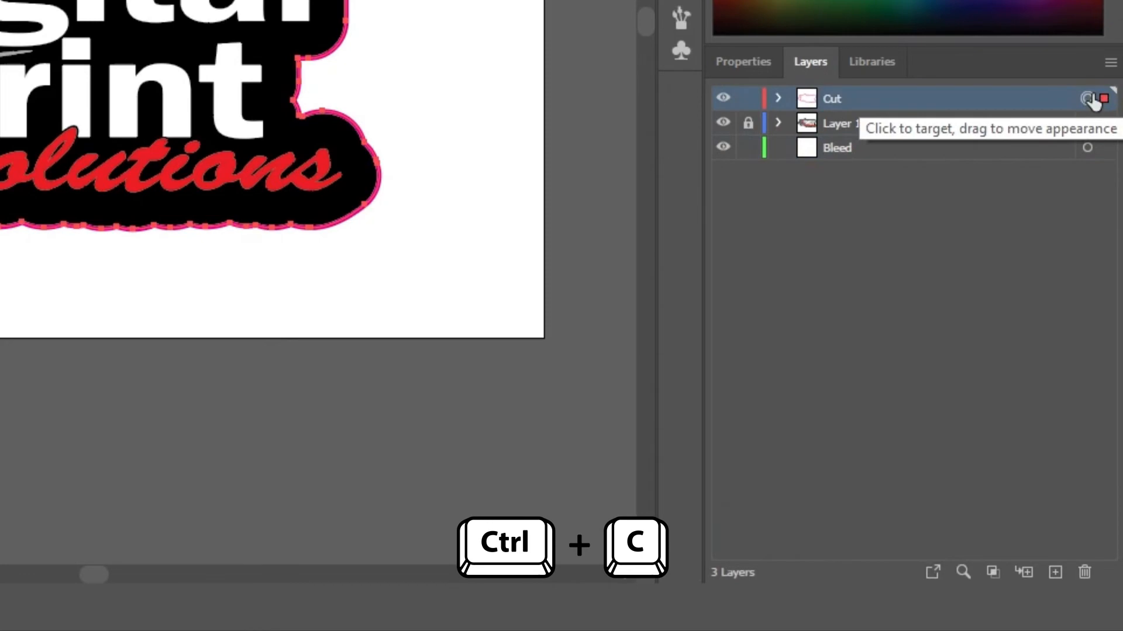
Copy the magenta cut outline and paste it onto the Bleed layer
key(ctrl+c)
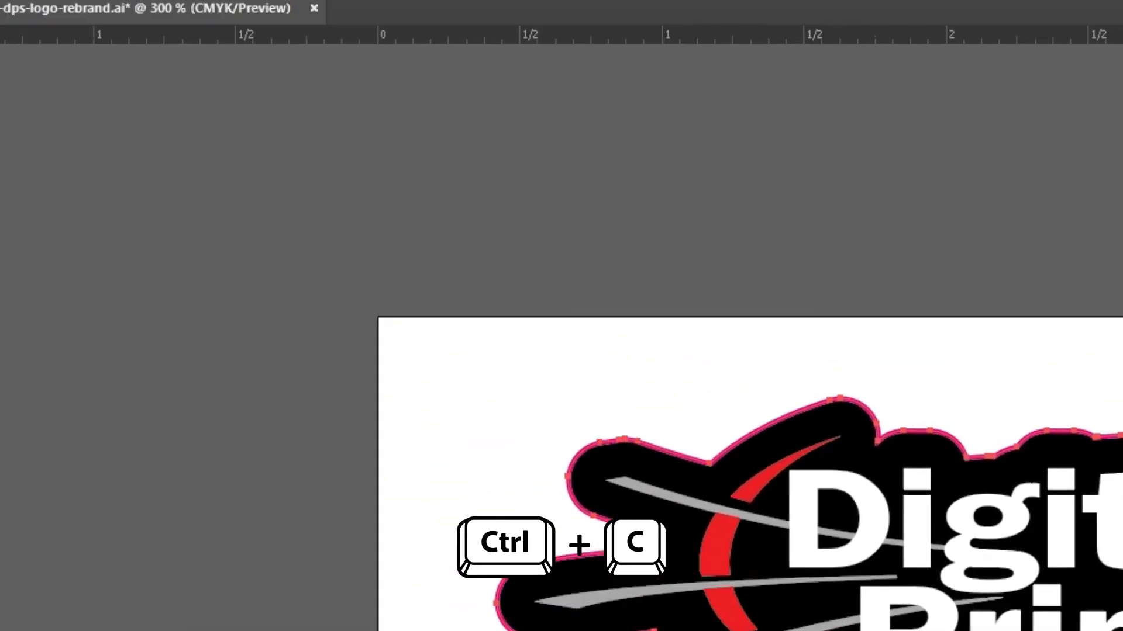
click(153, 15)
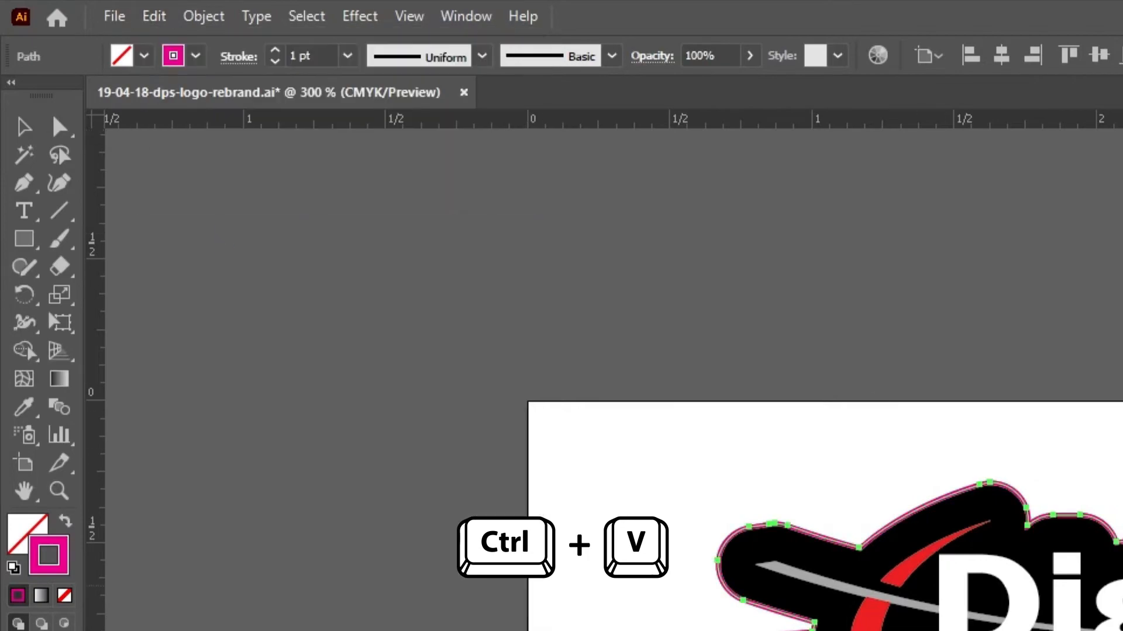
key(ctrl+v)
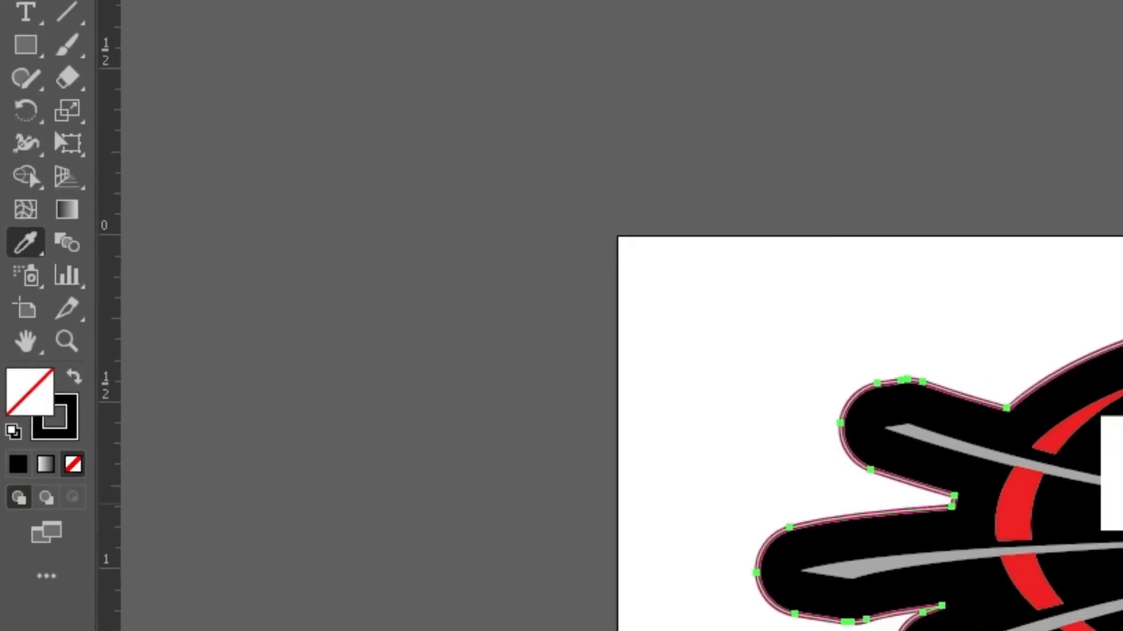
Give the Bleed outline a 3 pt black stroke, forming a ring outside the magenta cut line
click(176, 27)
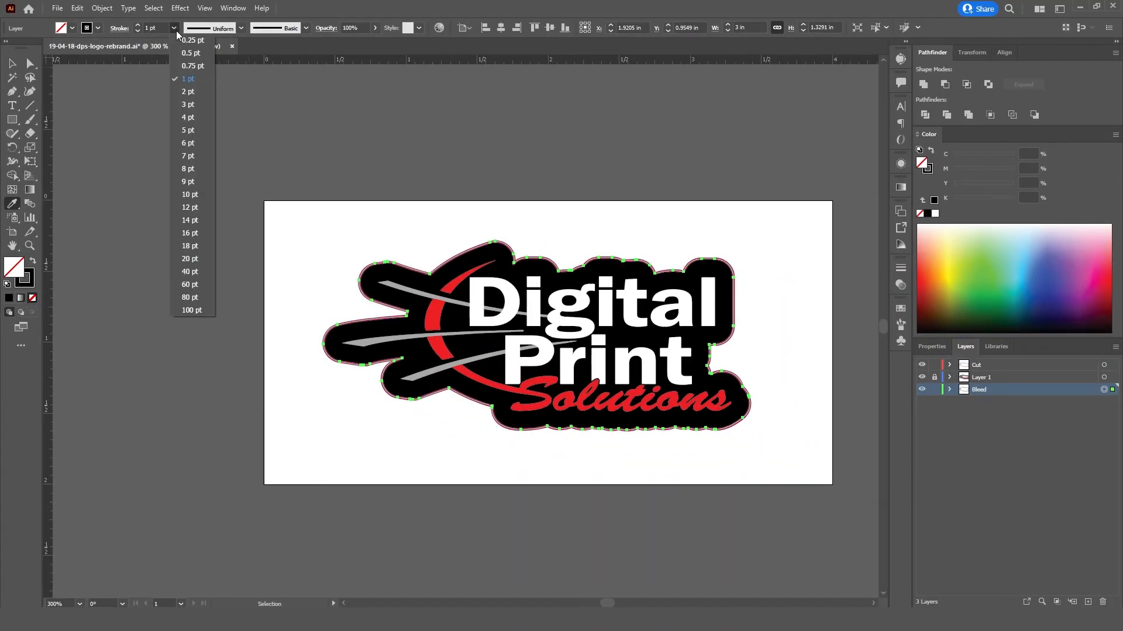
click(187, 129)
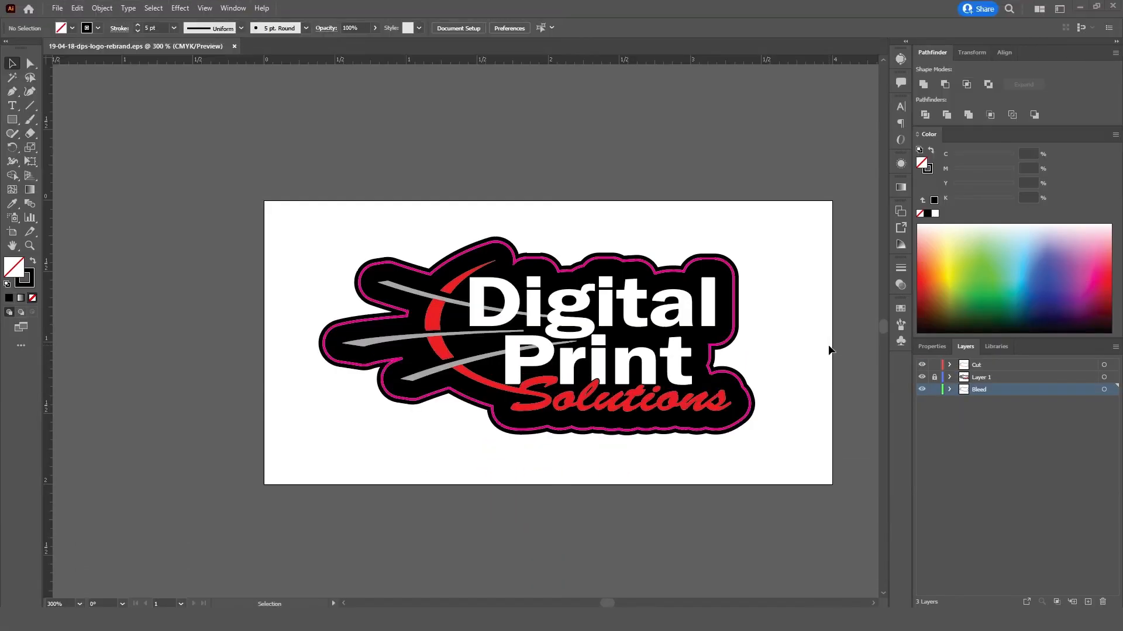
mouse_move(755, 261)
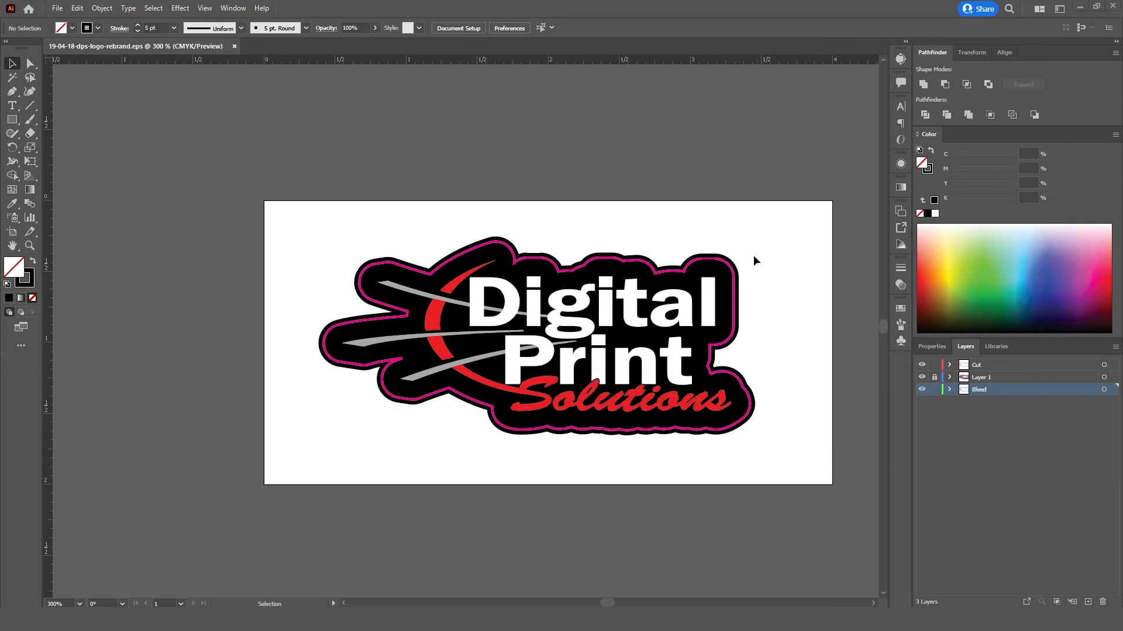
mouse_move(792, 274)
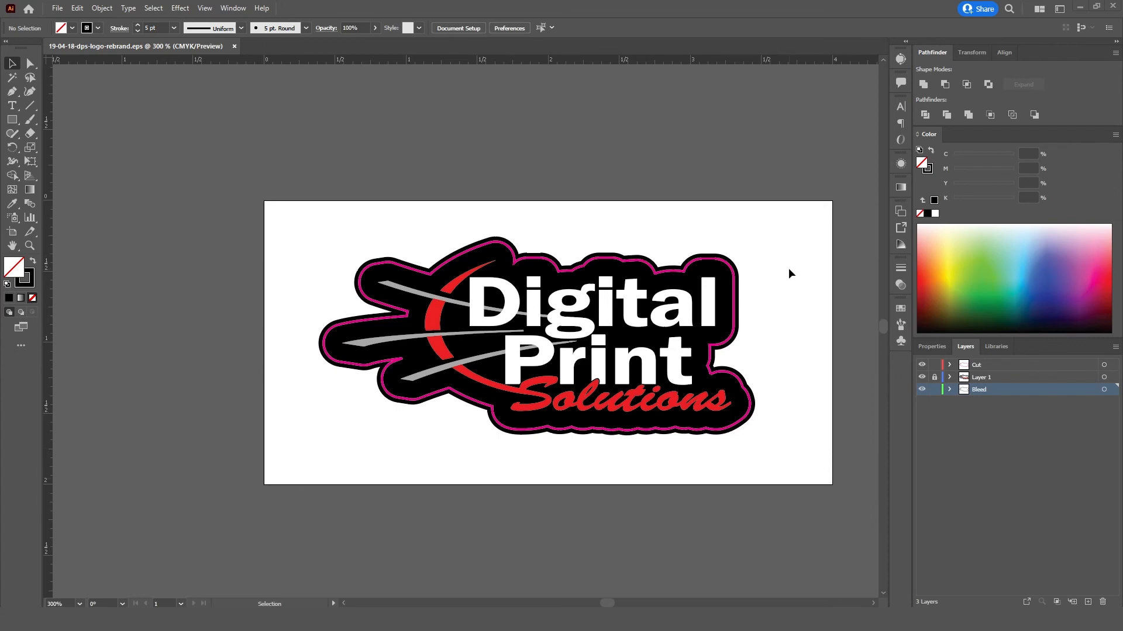
mouse_move(1007, 370)
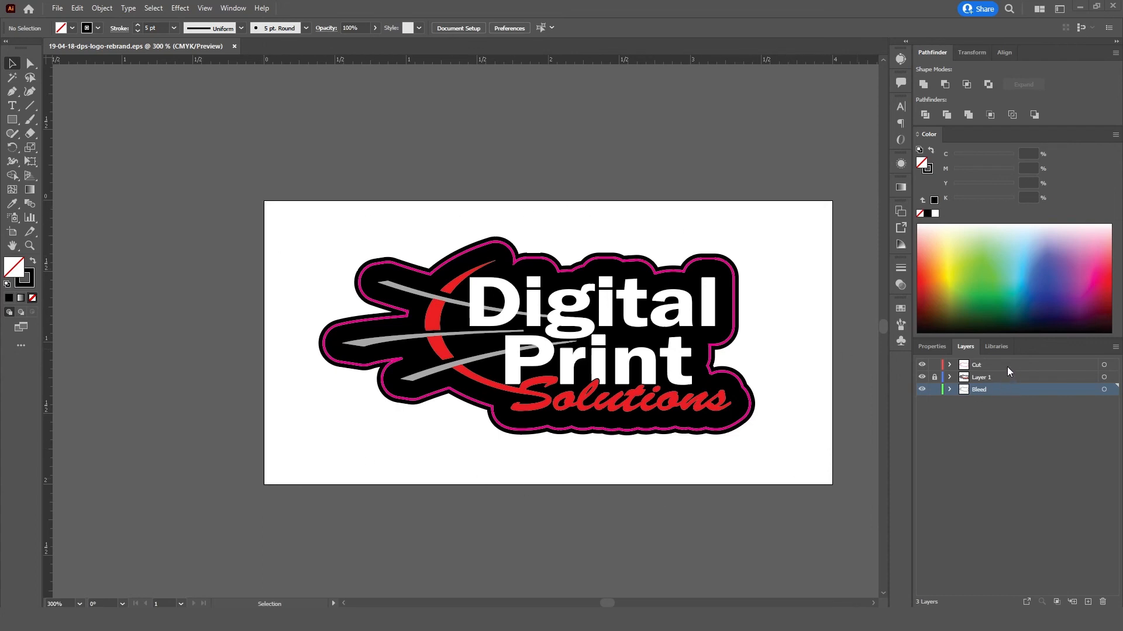
Save the logo on the computer as an Illustrator EPS file, accepting the default EPS options
click(933, 376)
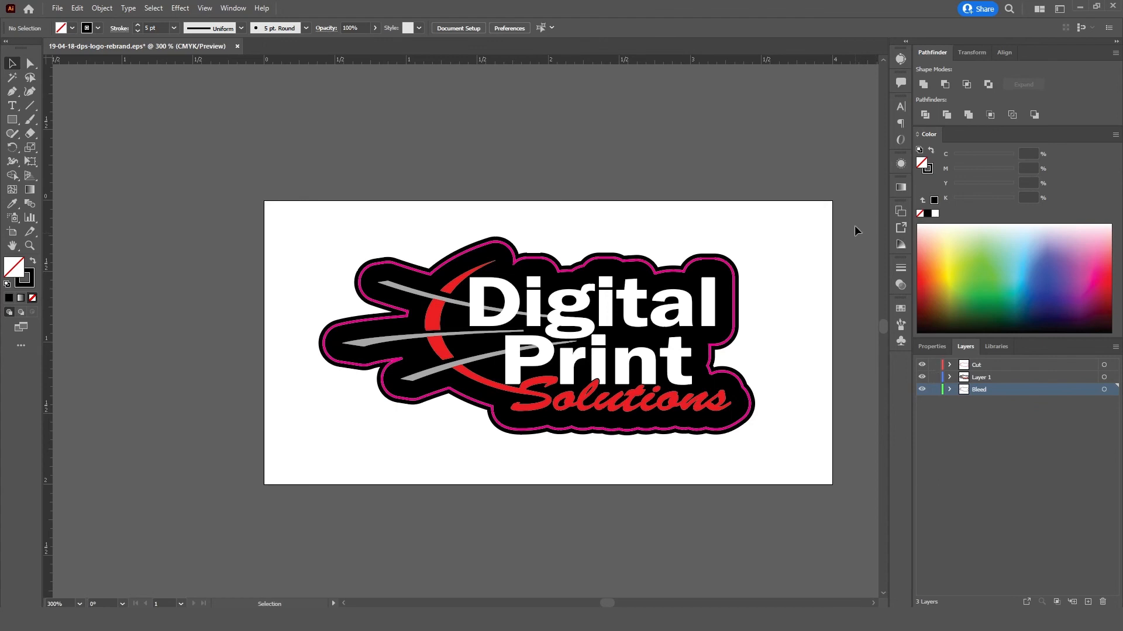
click(57, 8)
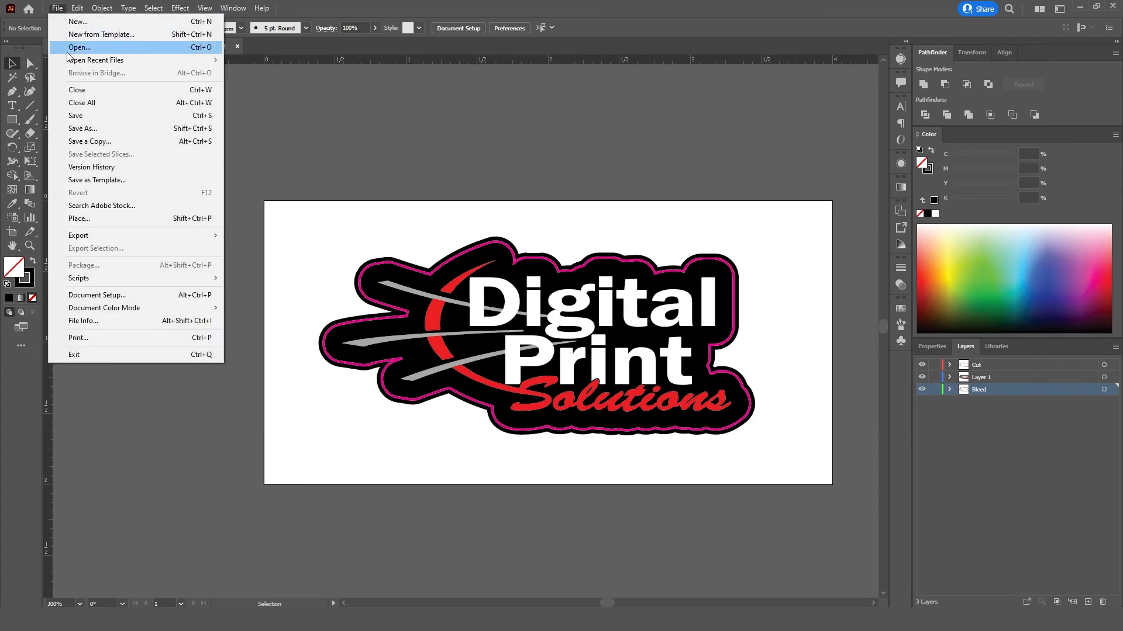
click(74, 115)
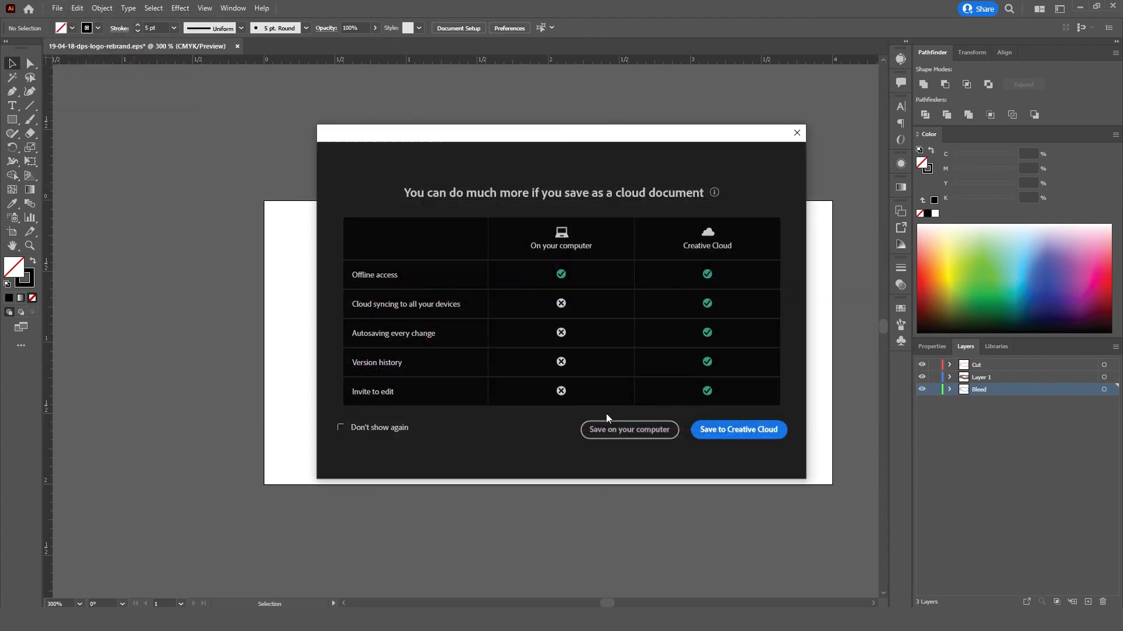
click(628, 429)
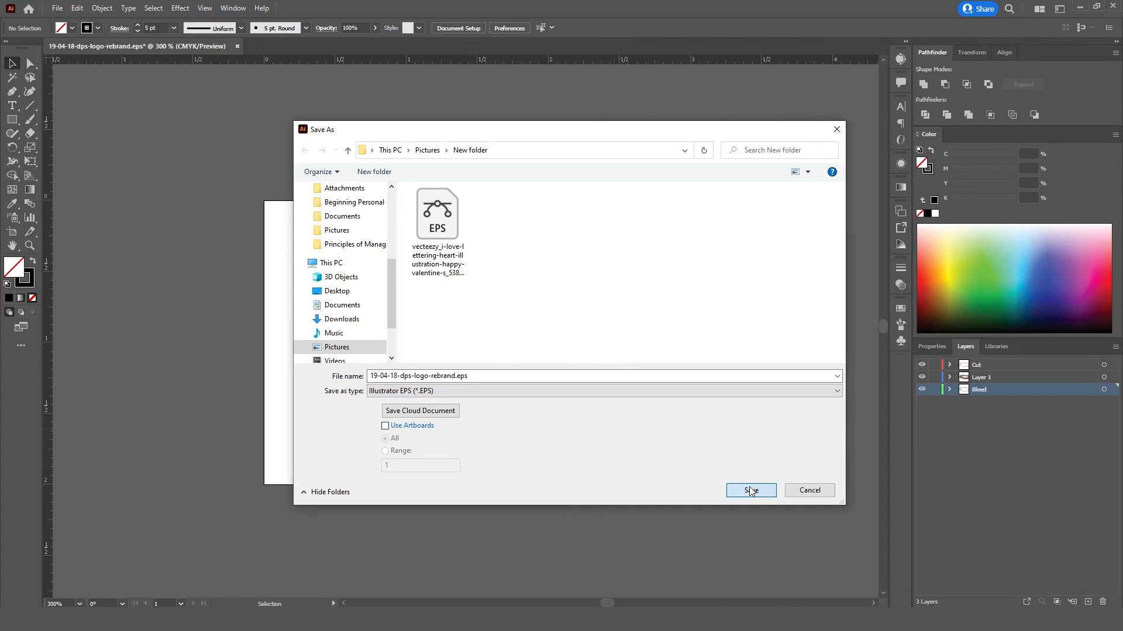
click(751, 490)
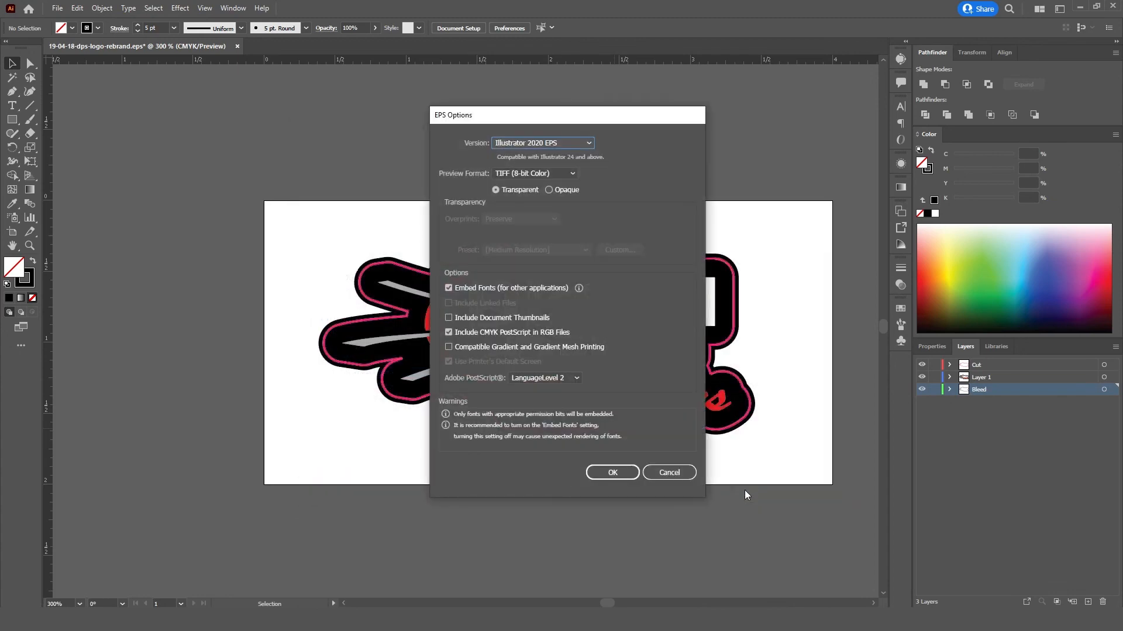
click(612, 472)
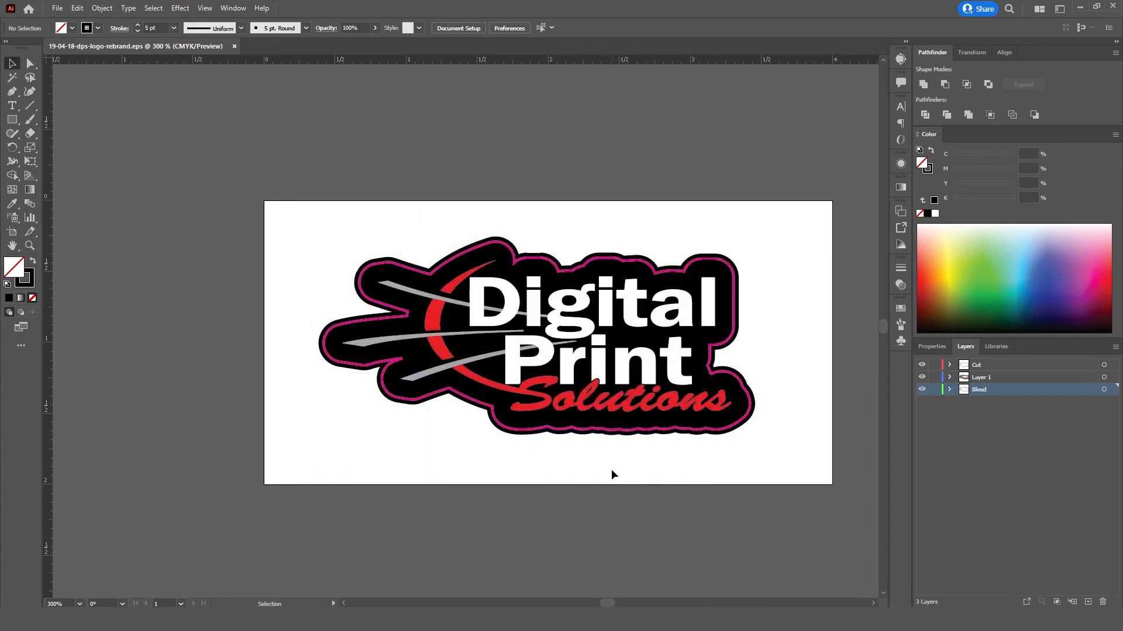